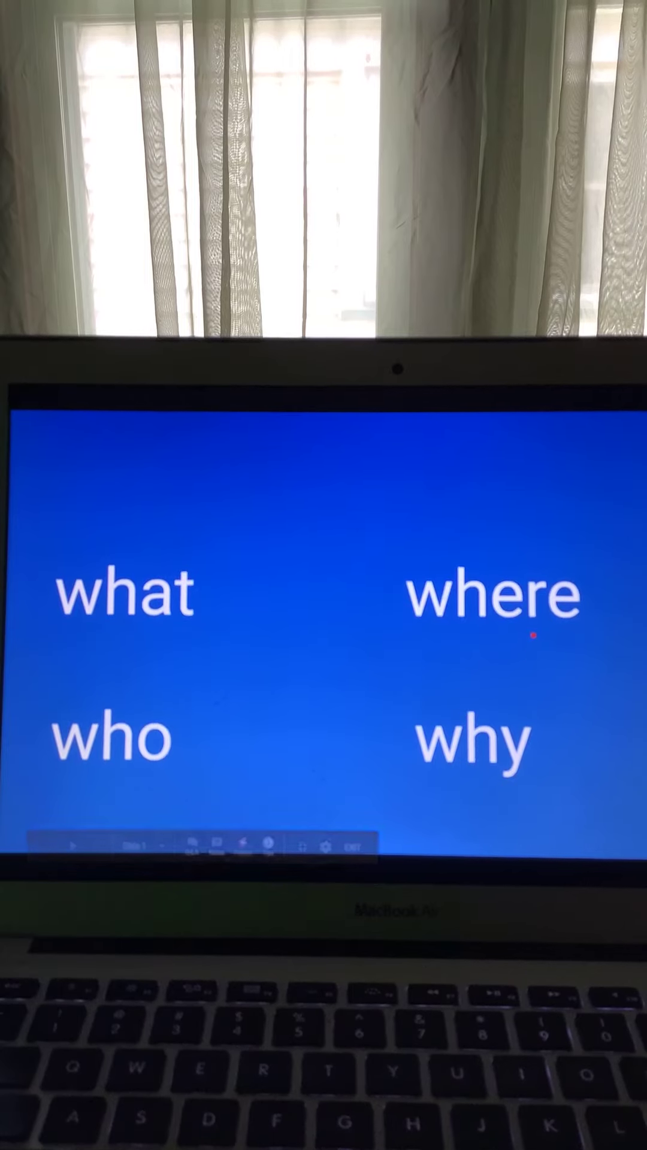
mouse_move(385, 781)
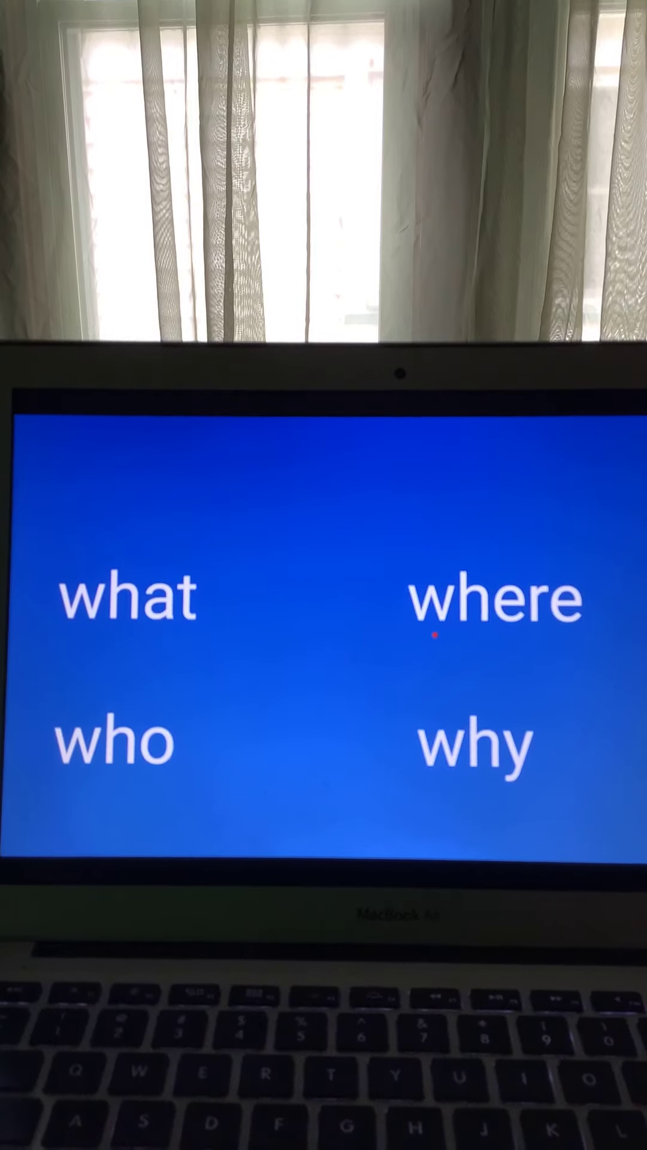
mouse_move(220, 675)
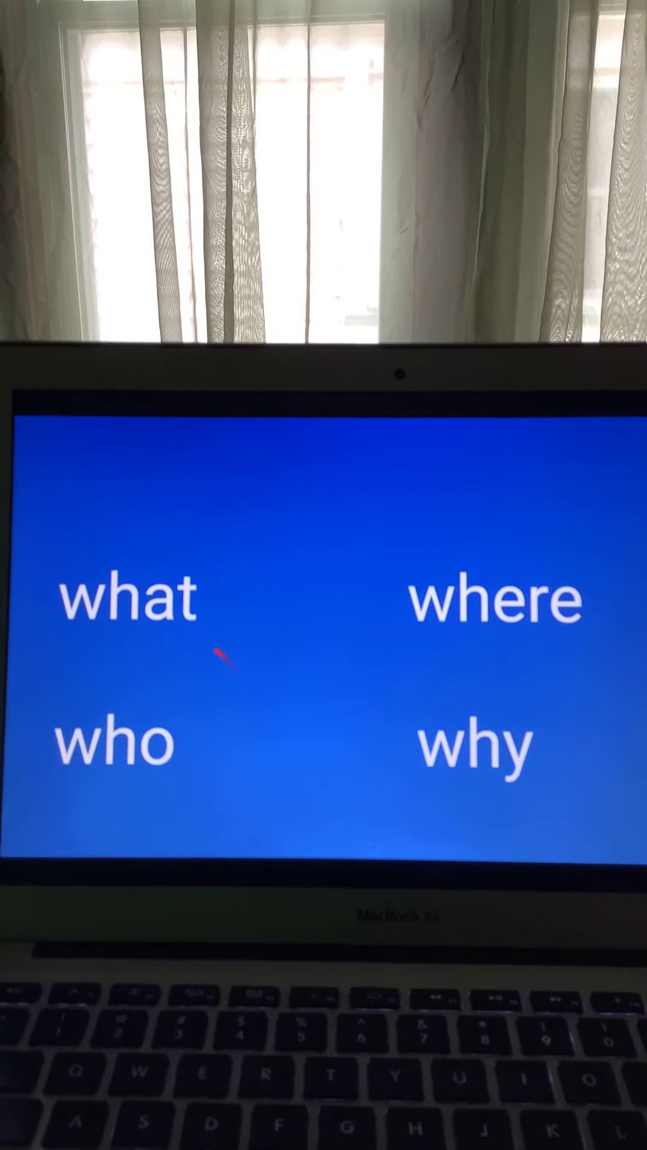
mouse_move(278, 705)
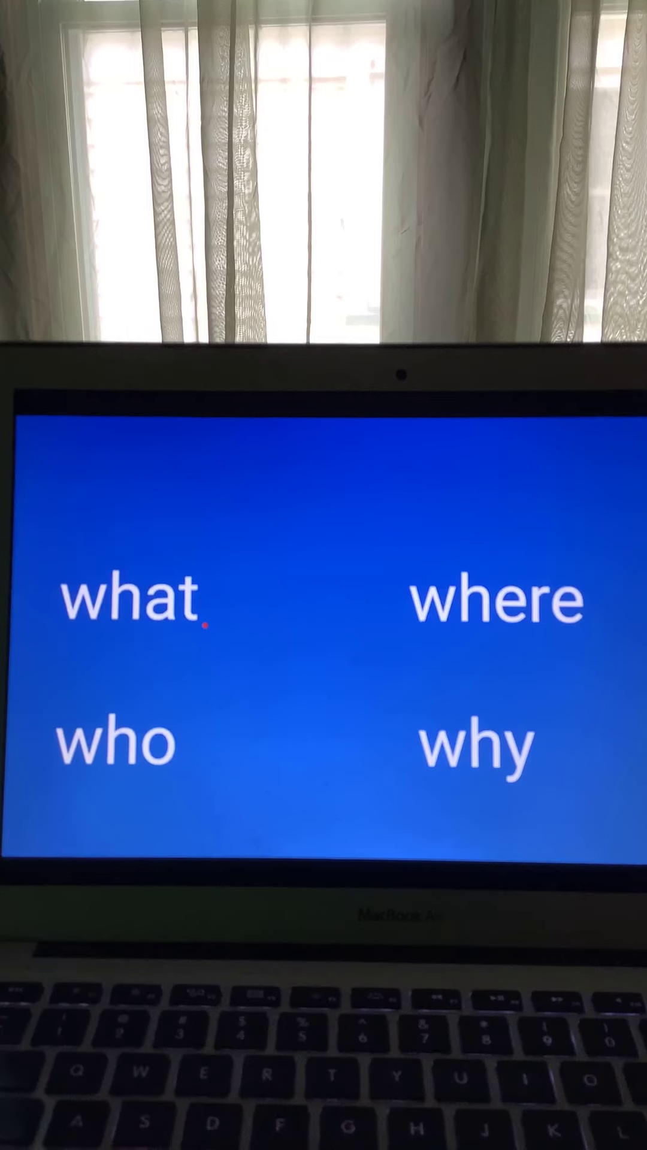
mouse_move(176, 748)
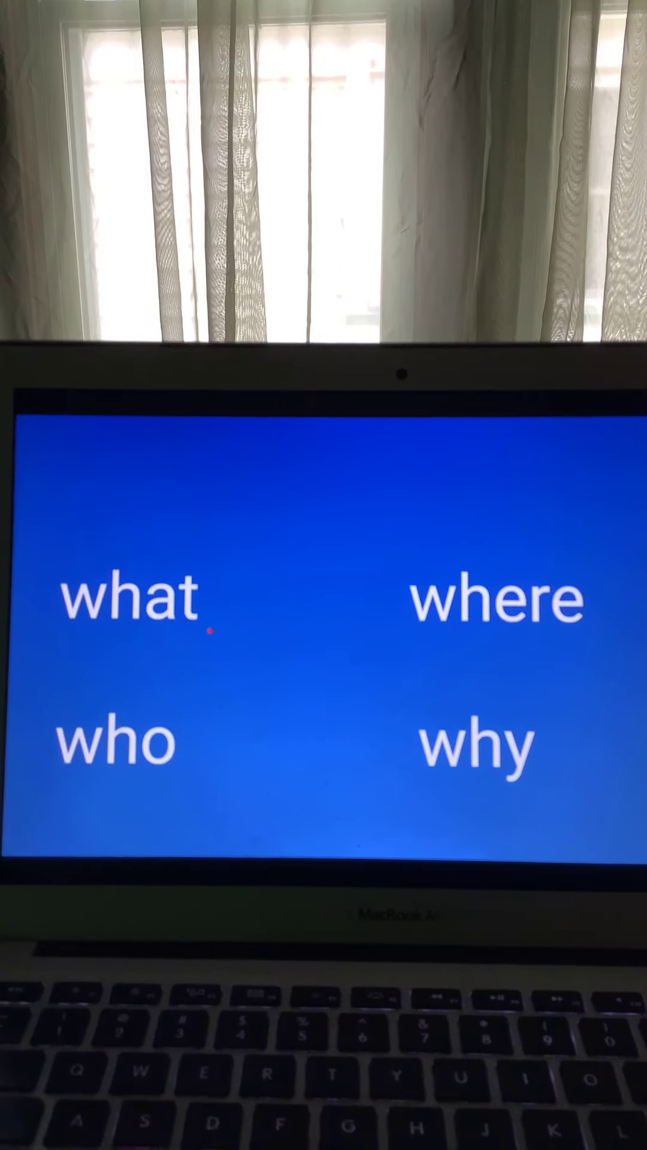
mouse_move(399, 775)
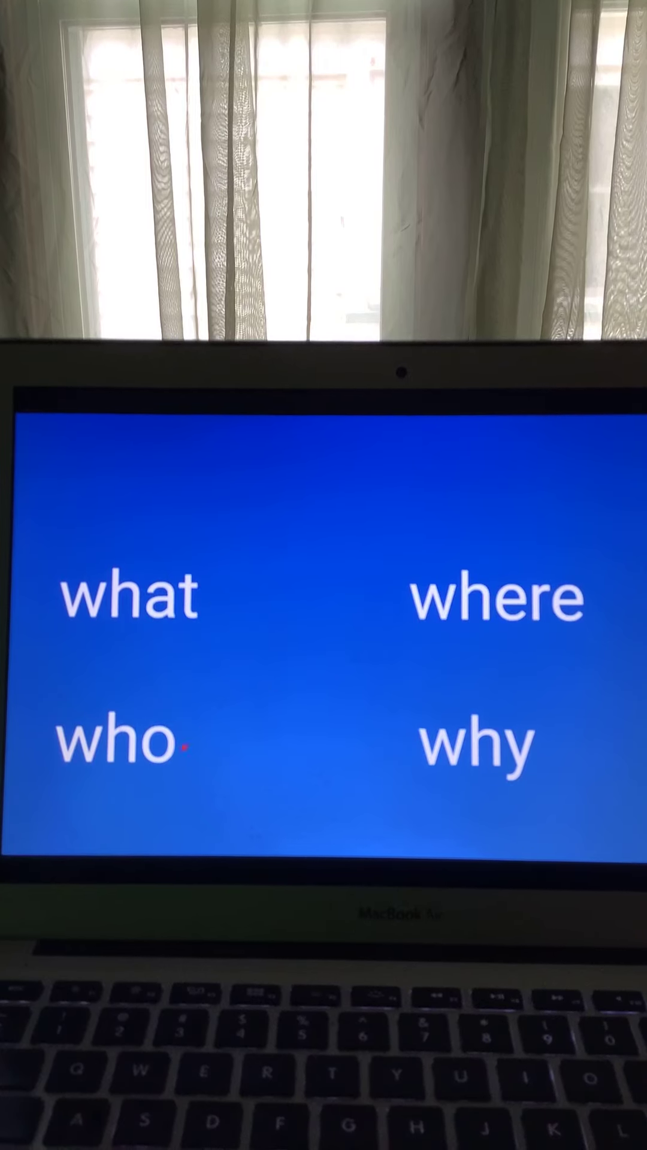
mouse_move(403, 594)
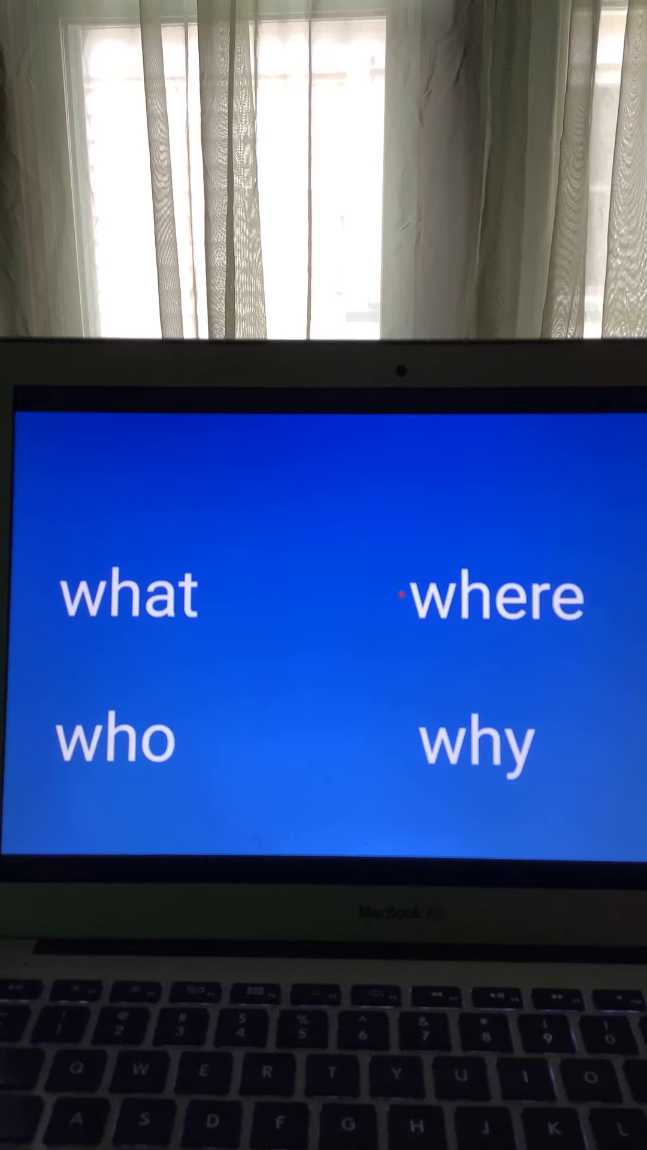